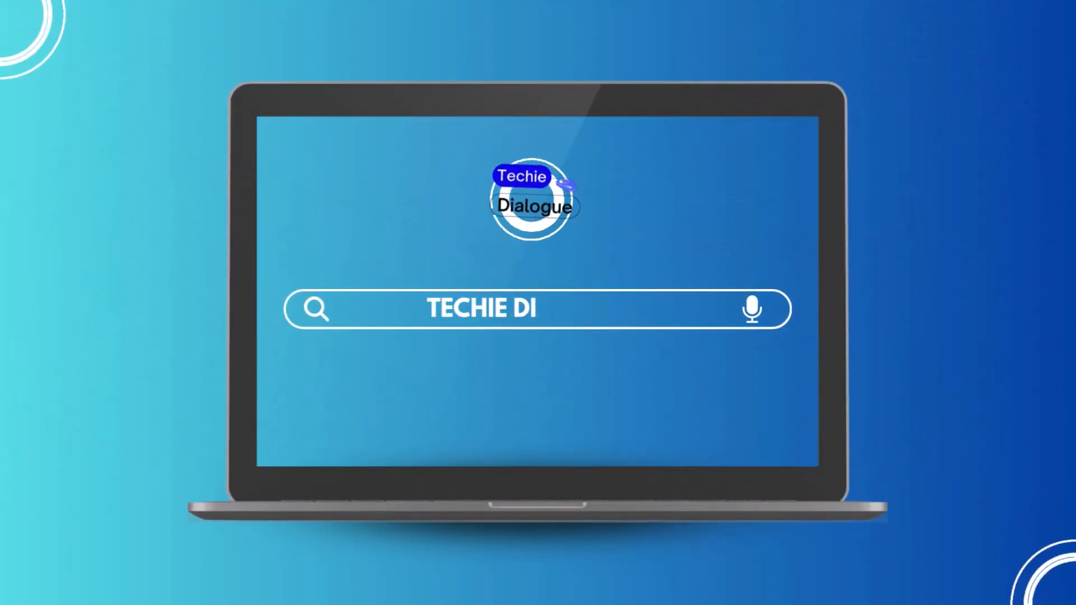
# Step: Search Start for 'cmd' and bring up Command Prompt's administrator launch option
pyautogui.click(537, 371)
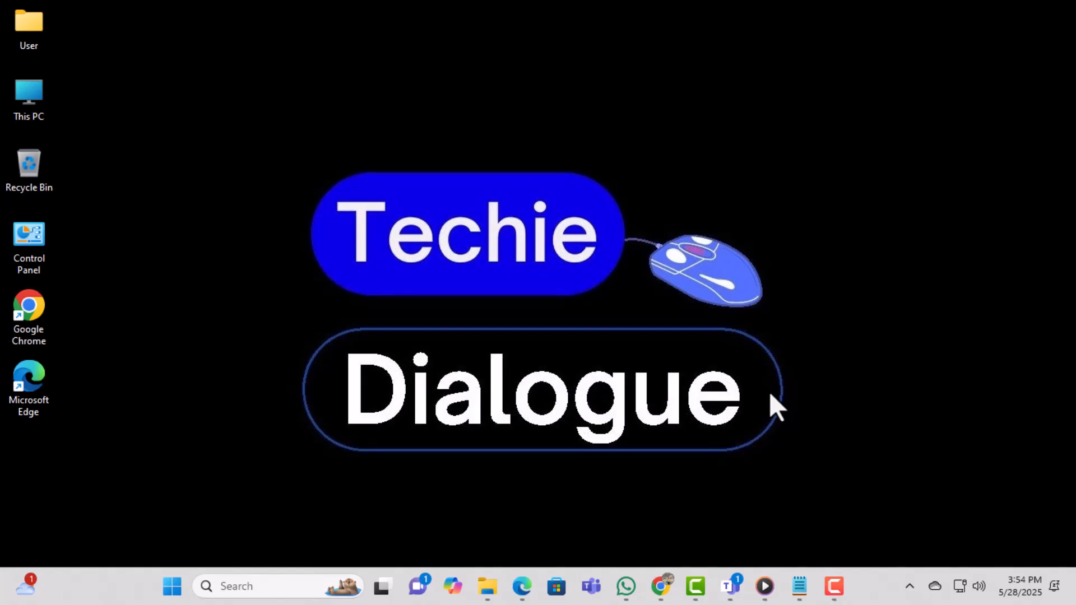
pyautogui.write('cmd')
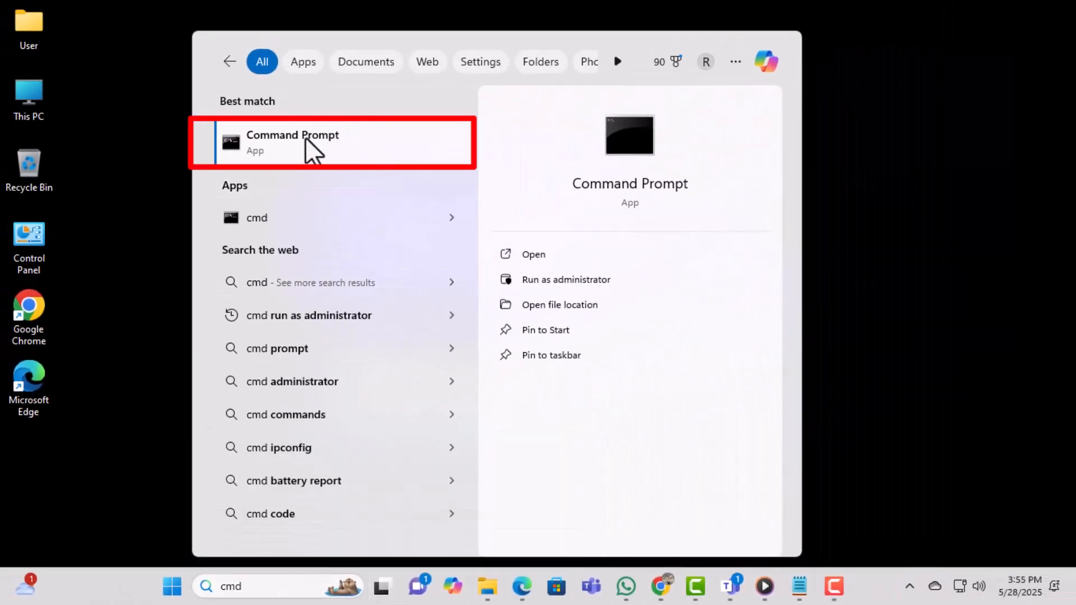
pyautogui.rightClick(309, 148)
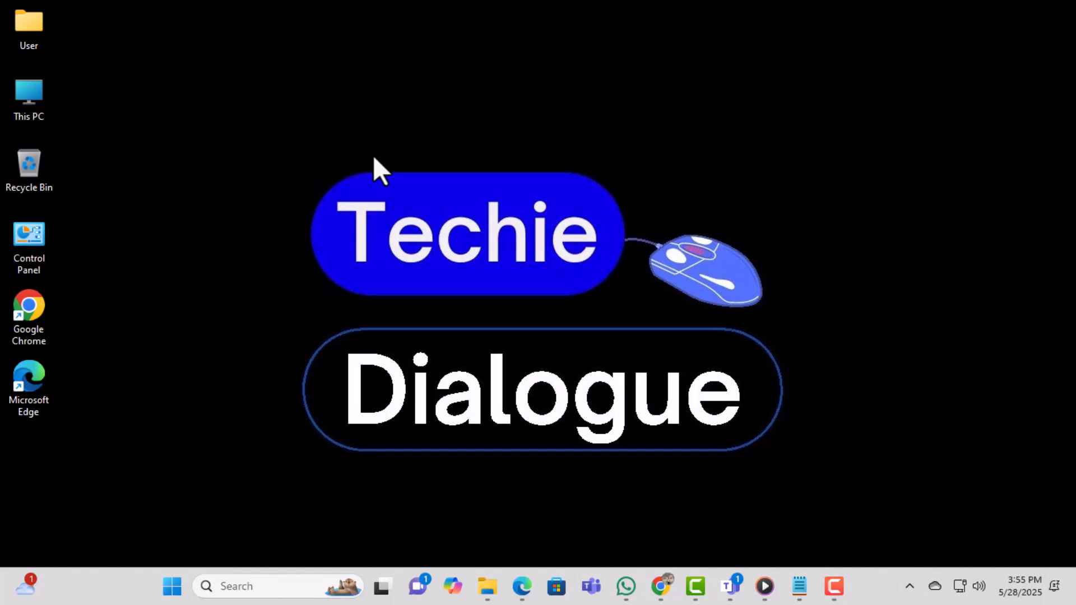
# Step: Run ipconfig /flushdns and netsh winsock reset as administrator, then close the console
pyautogui.click(833, 601)
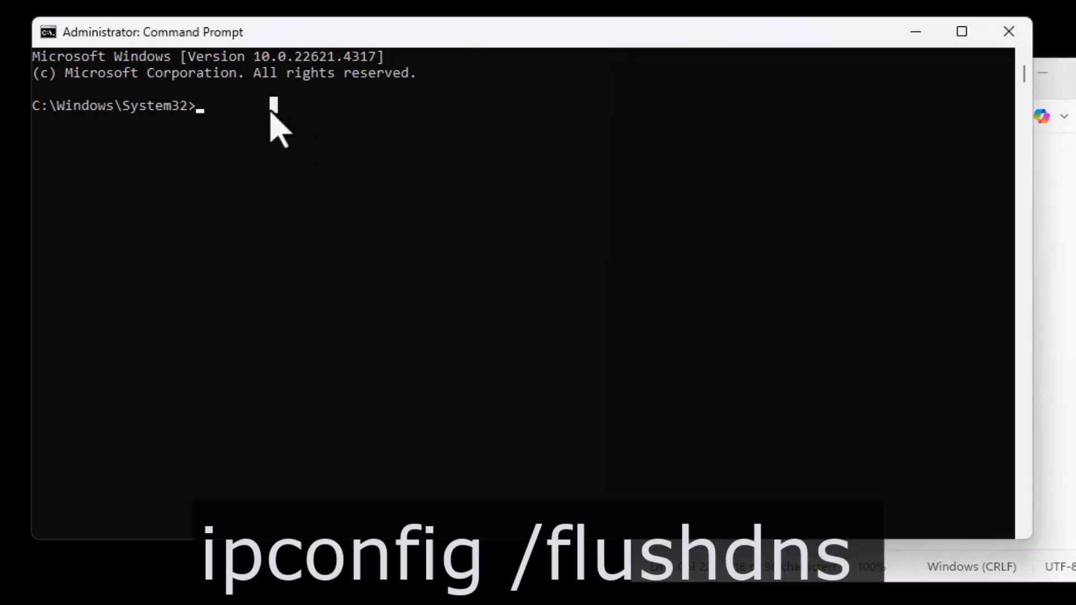
pyautogui.write('ipconfig /flushdns')
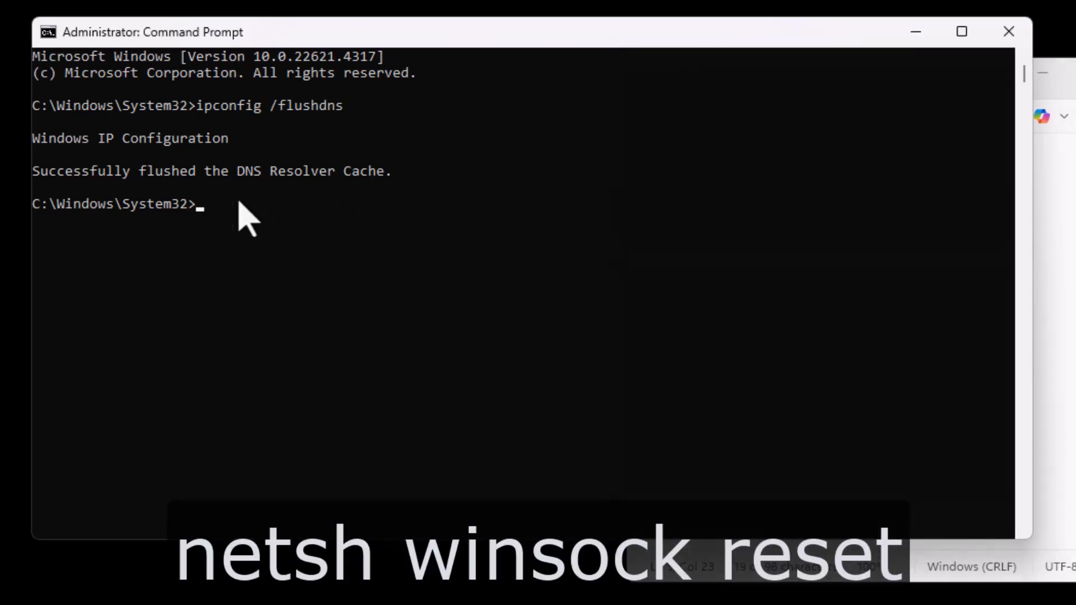
pyautogui.press('enter')
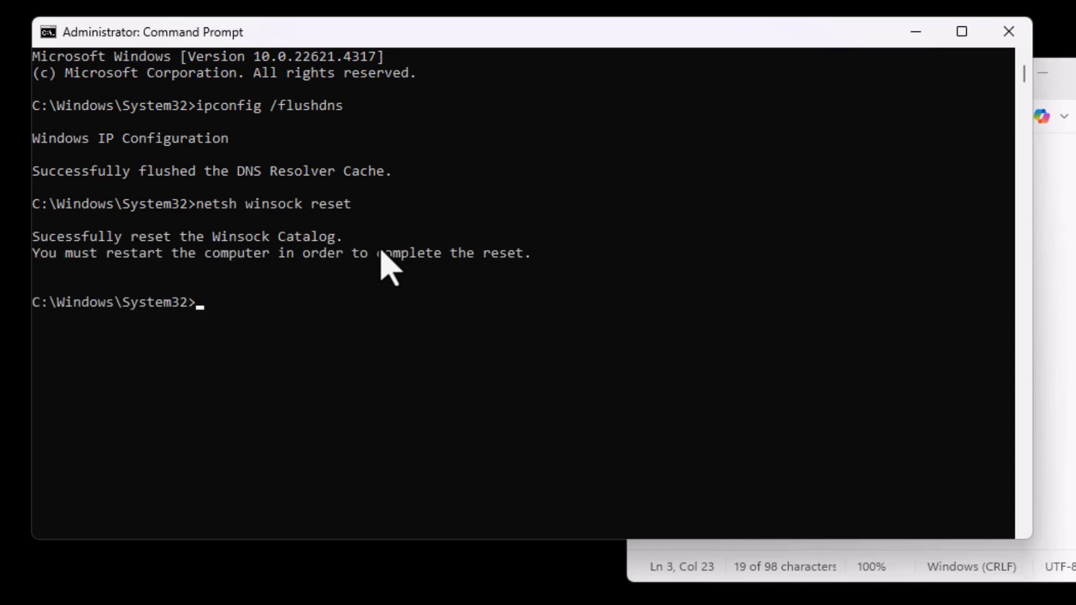
pyautogui.moveTo(655, 311)
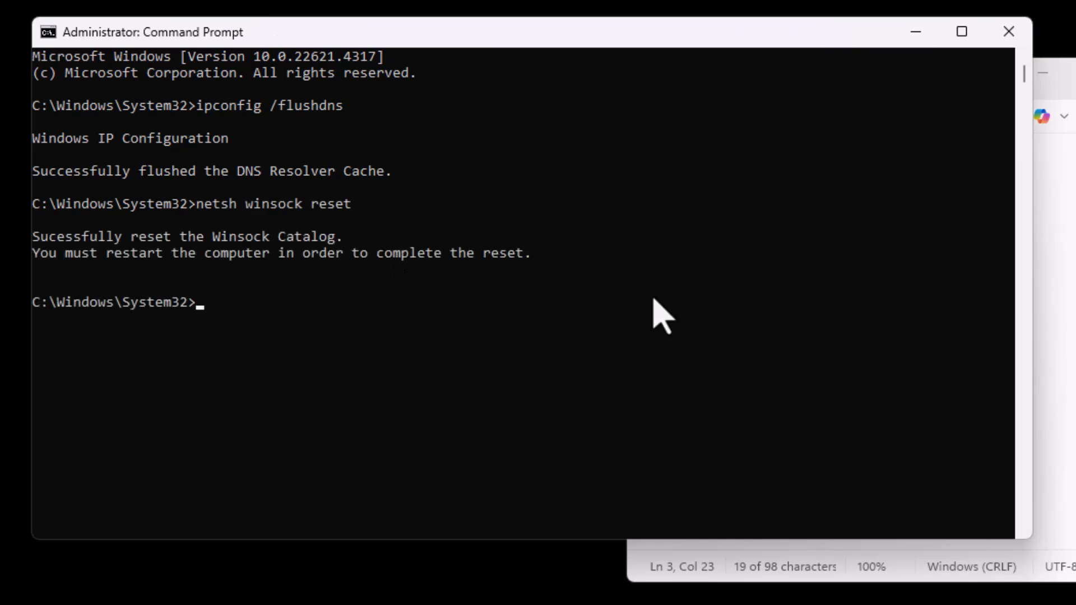
pyautogui.moveTo(1008, 32)
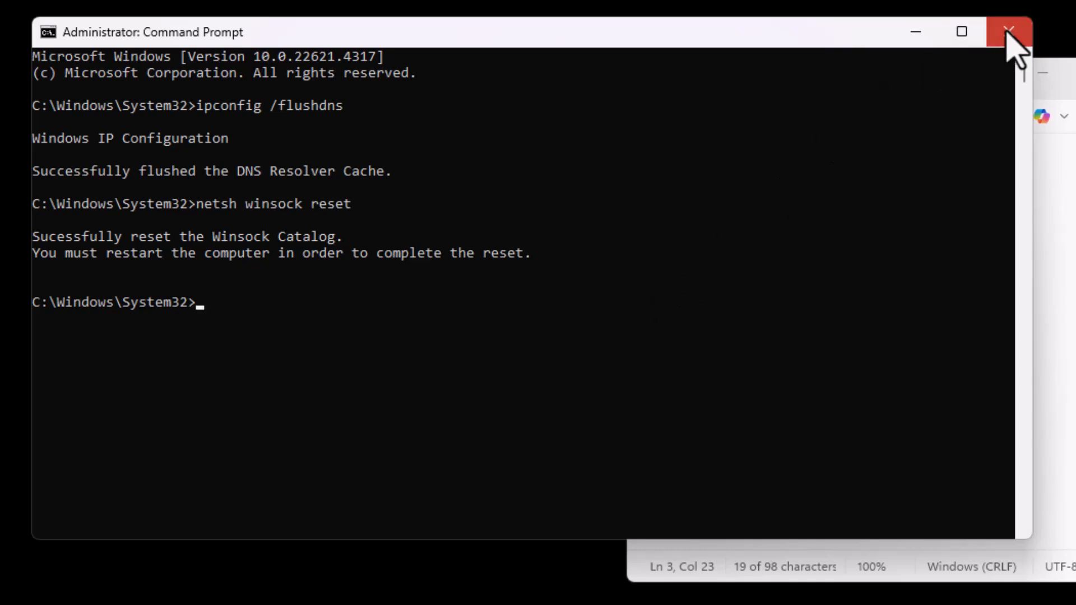
pyautogui.click(1008, 31)
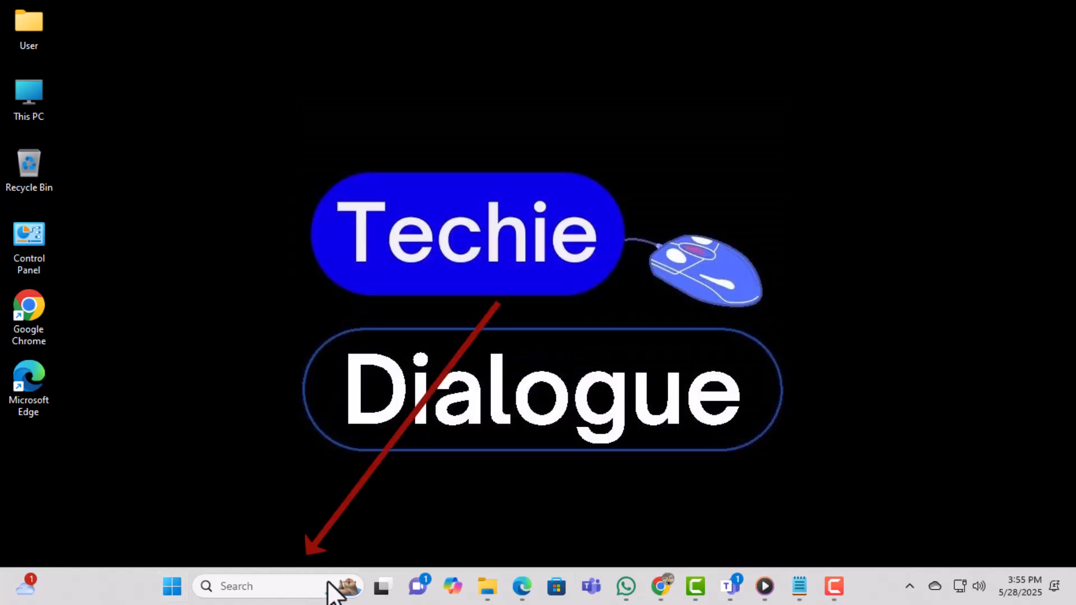
# Step: Search Start for 'power' to find Windows PowerShell
pyautogui.write('photo')
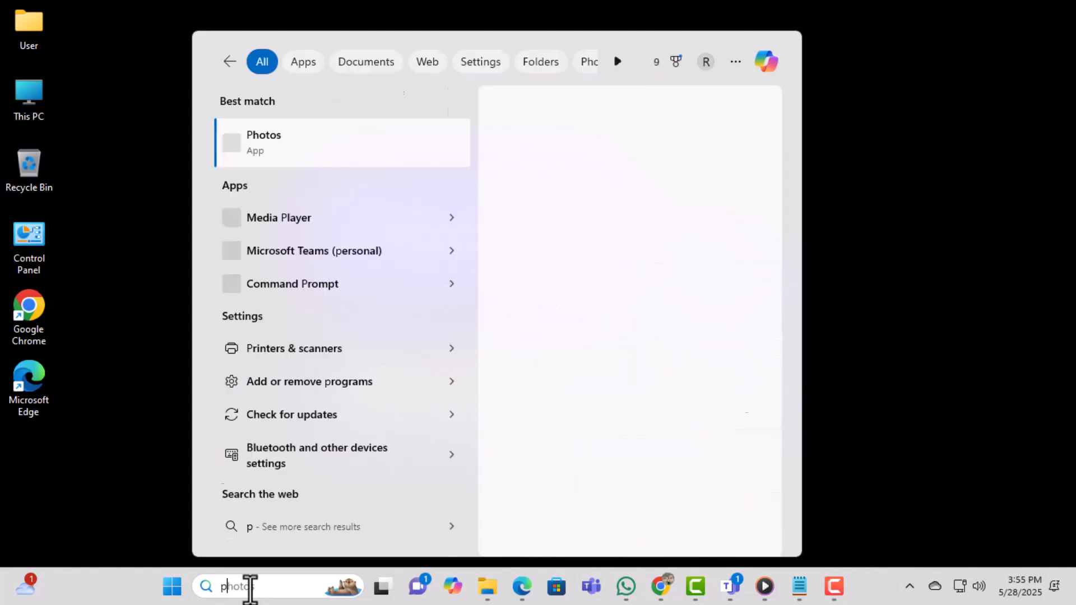
pyautogui.write('power')
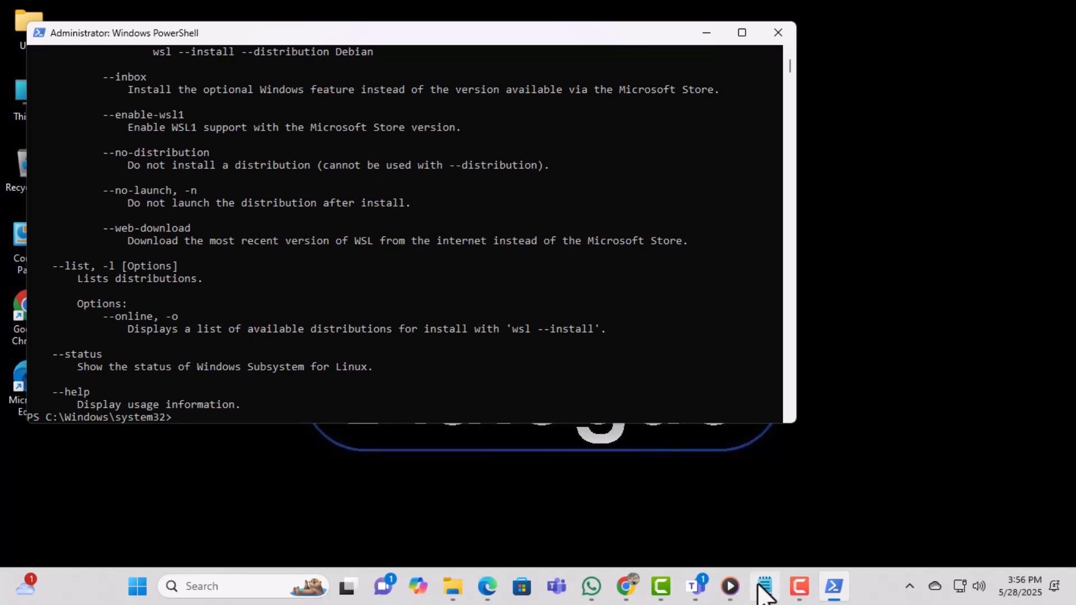
# Step: Search Start for 'win' to reach 'Turn Windows features on or off'
pyautogui.click(764, 586)
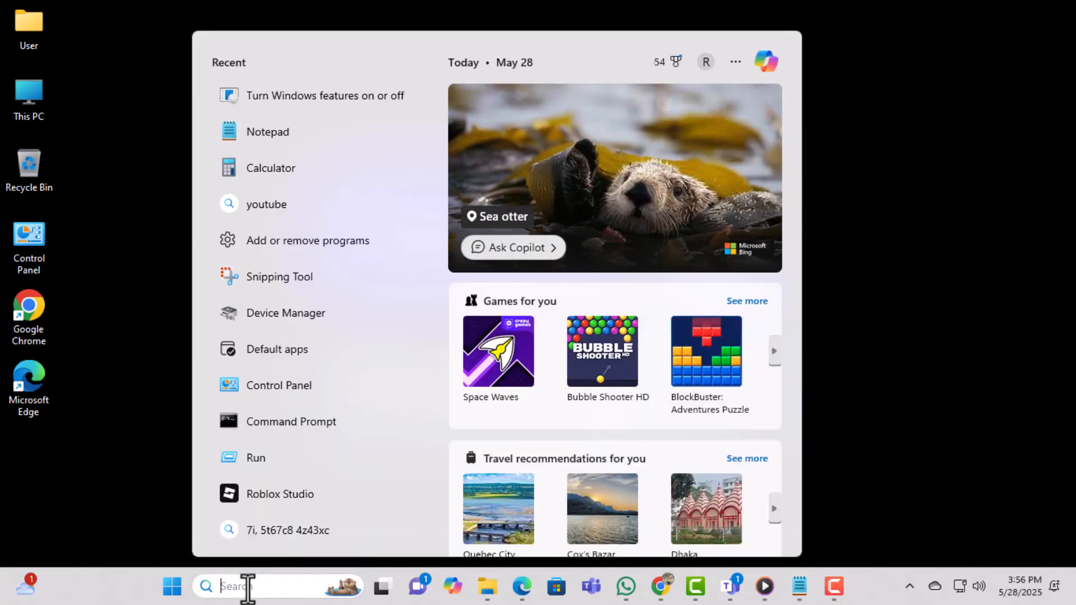
pyautogui.write('win')
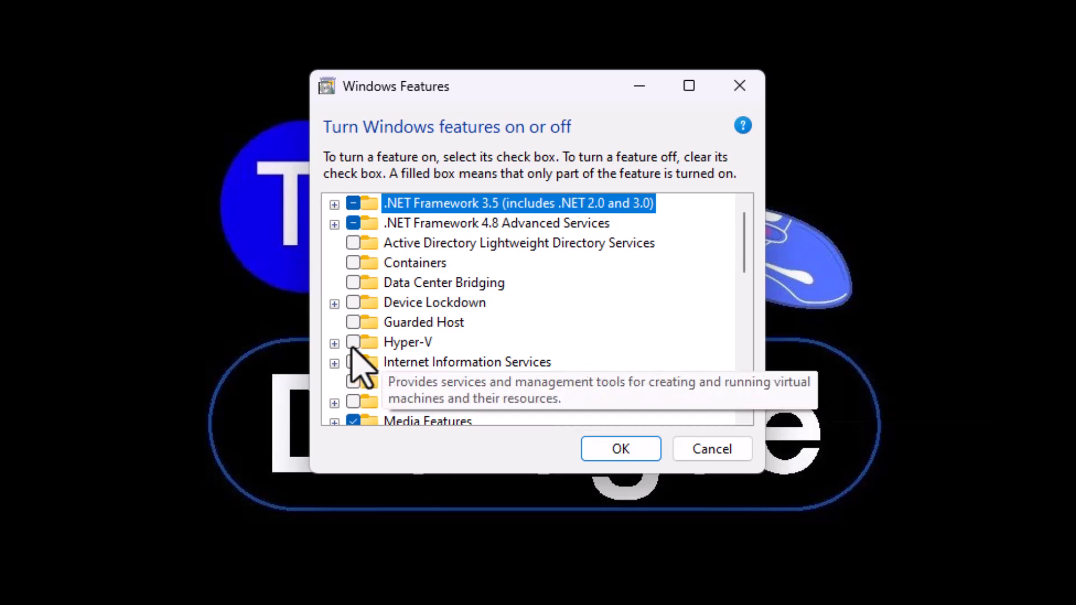
# Step: Tick Hyper-V, including Management Tools and Platform, and confirm with OK
pyautogui.click(353, 342)
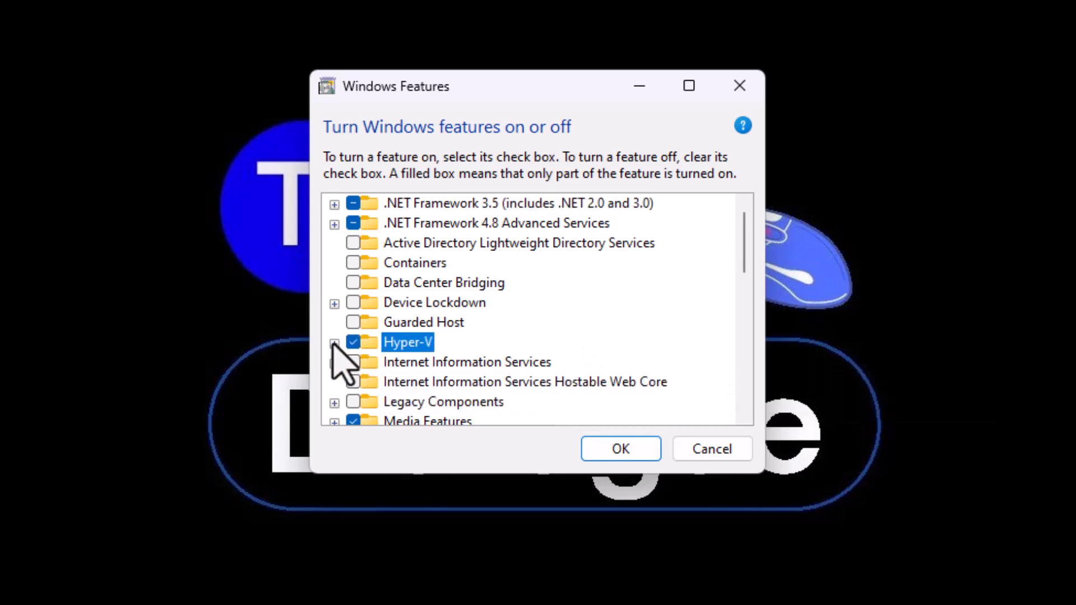
pyautogui.click(334, 342)
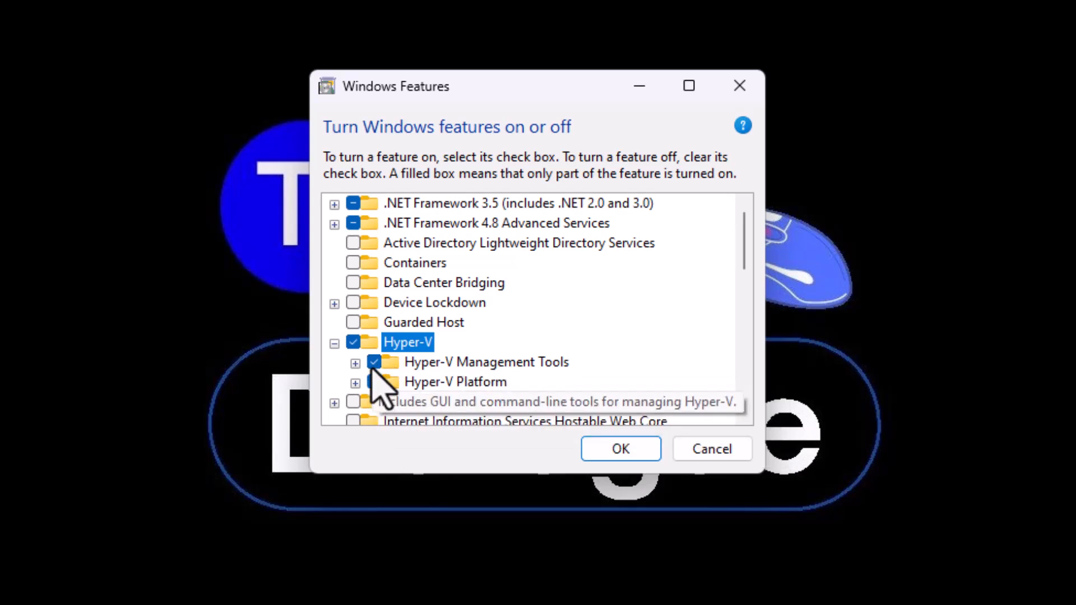
pyautogui.click(374, 381)
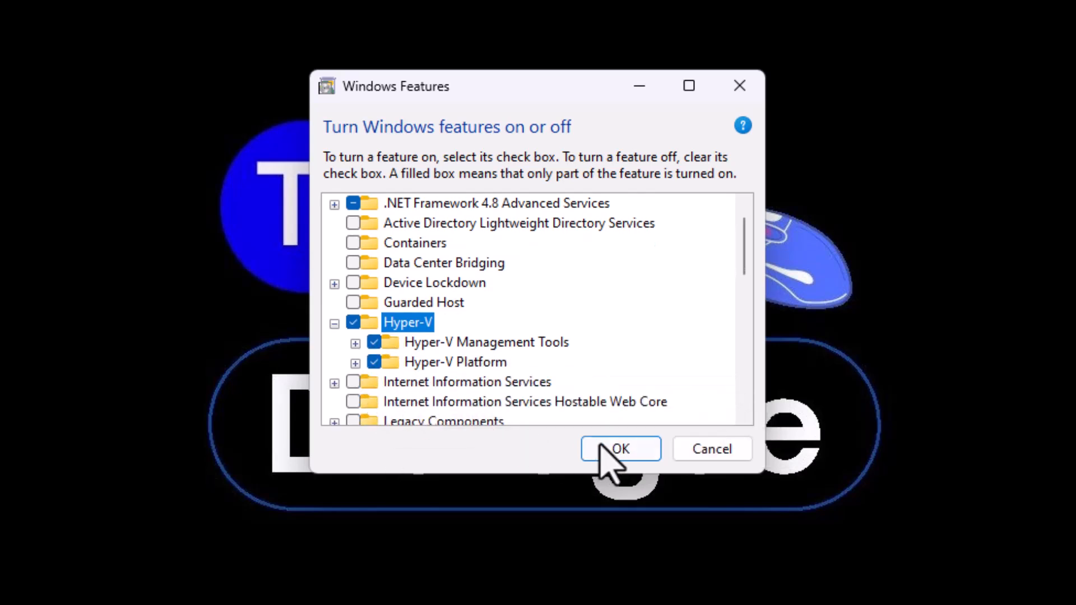
pyautogui.click(621, 449)
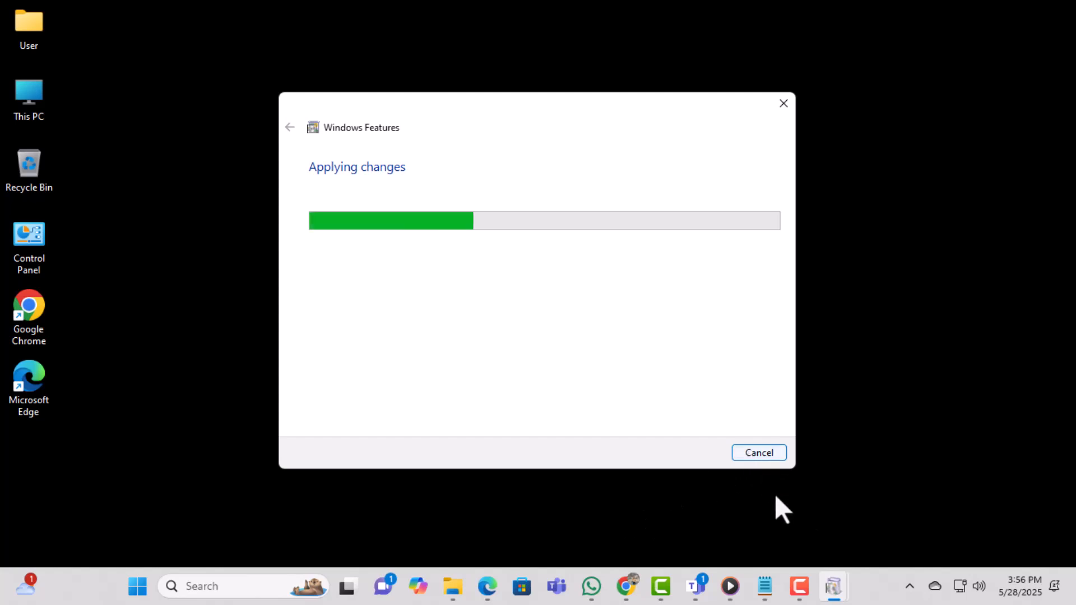
pyautogui.moveTo(522, 536)
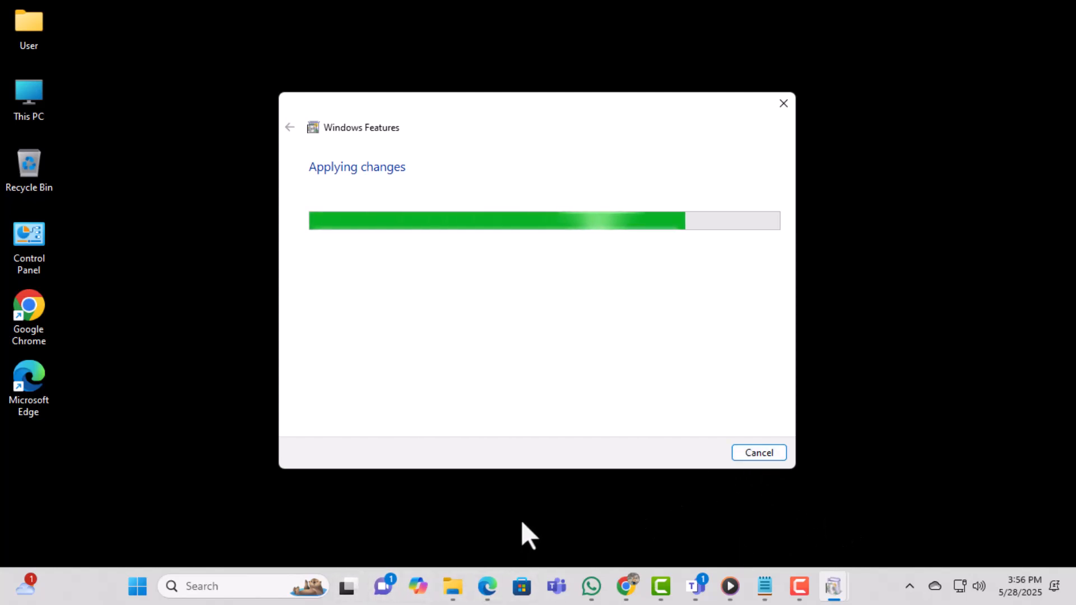